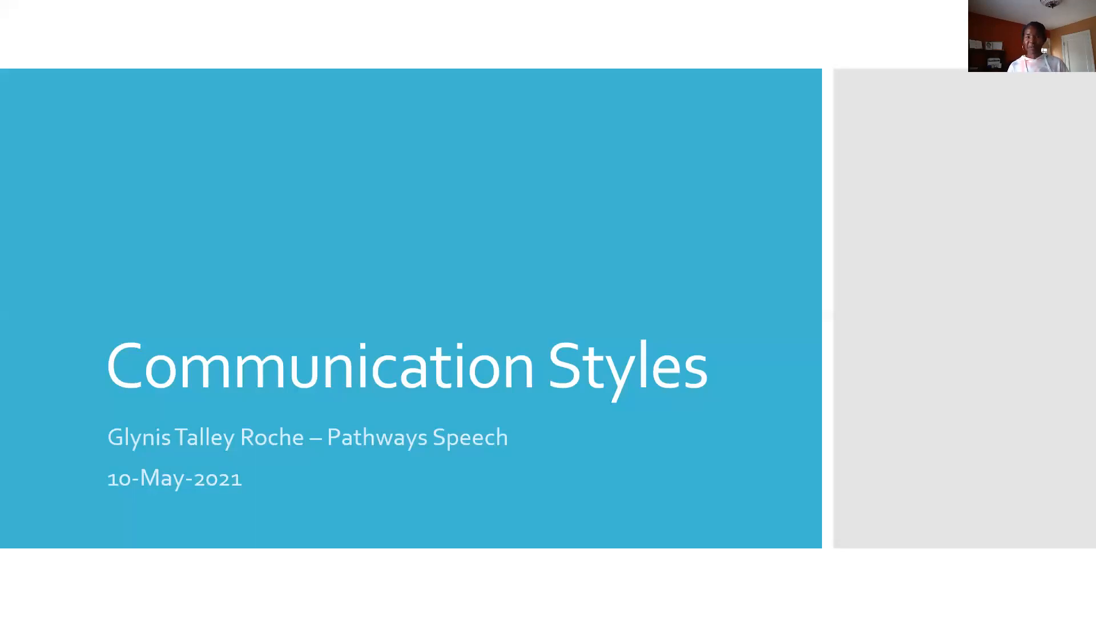
Advance from the title slide to the Analytical slide (cautious, precise, disciplined, diplomatic).
key("Right")
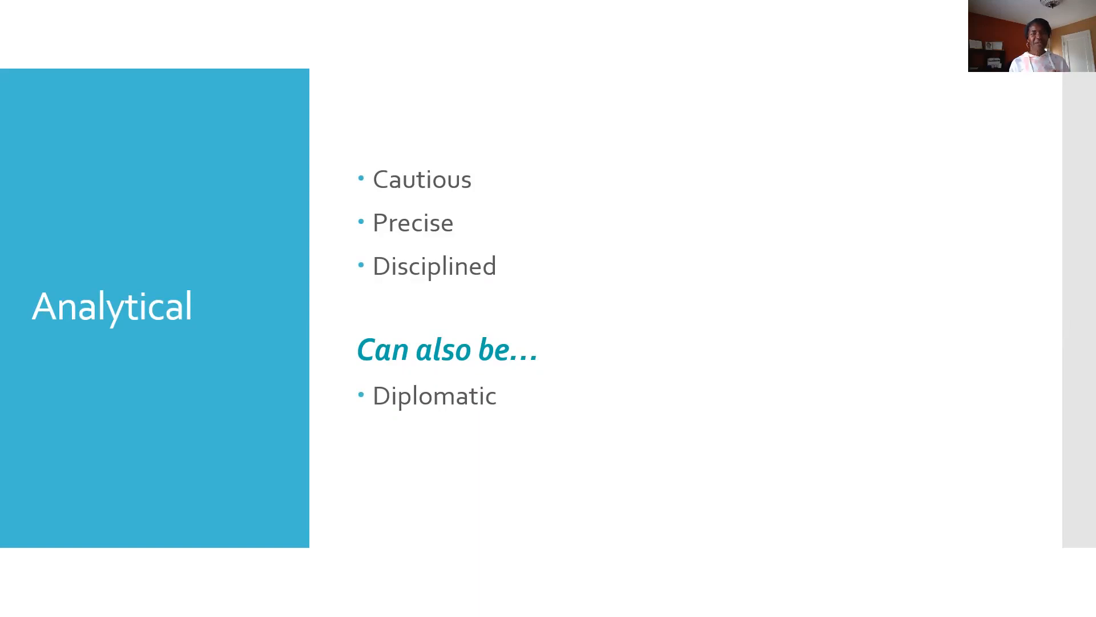
Advance to the Direct slide listing decisive, competitive, confident and focused.
key("Right")
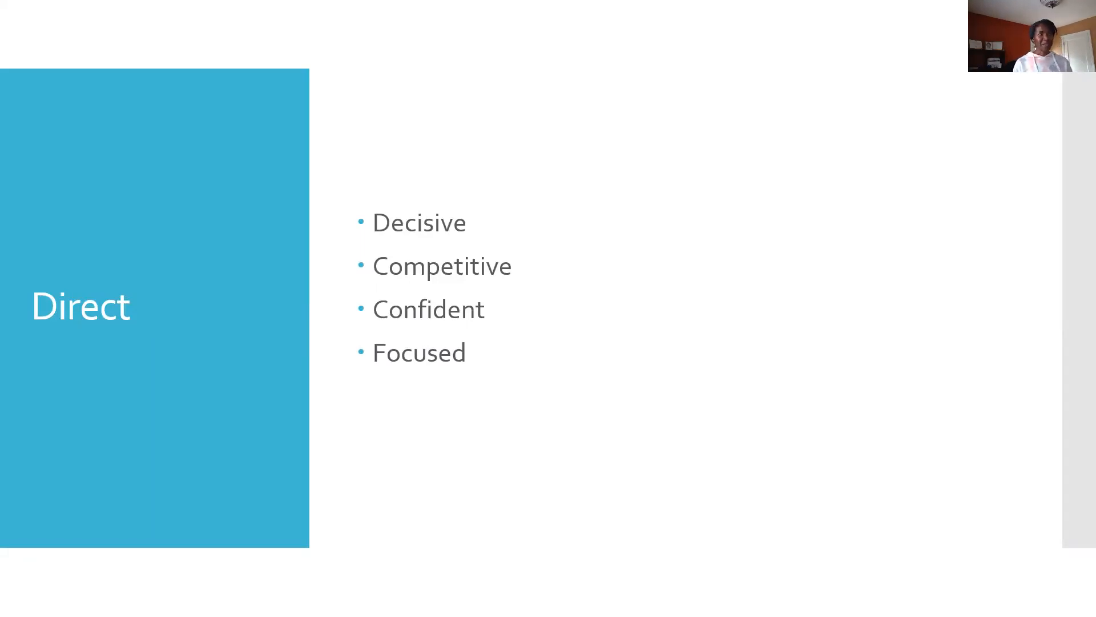
mouse_move(1064, 456)
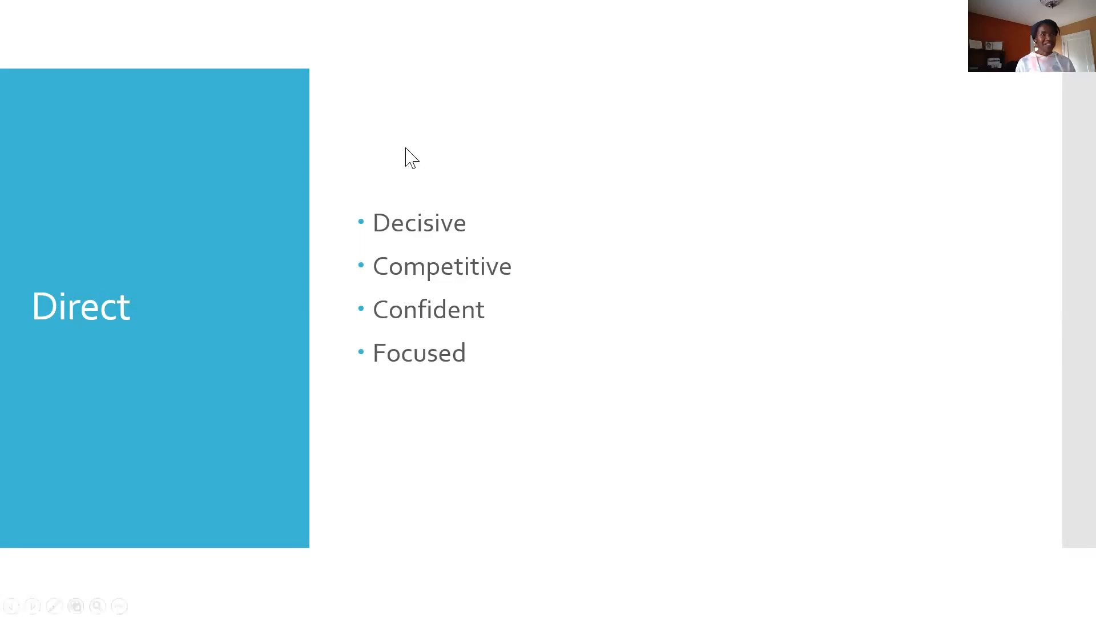
mouse_move(600, 384)
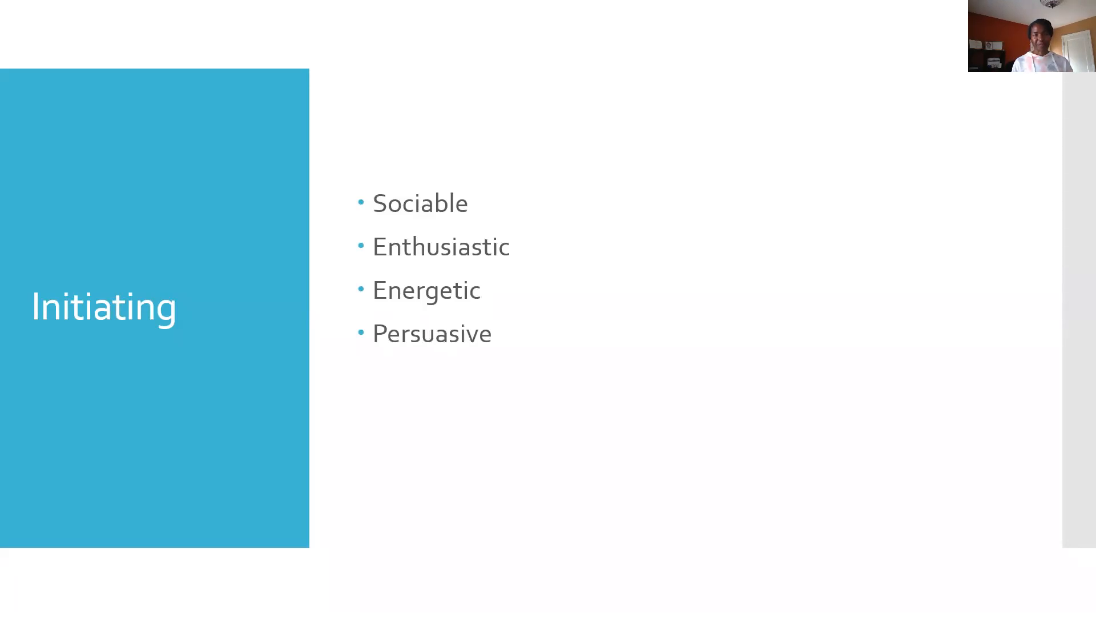
Advance to the Supportive slide listing patient, cooperative, sympathetic and approachable.
key("right")
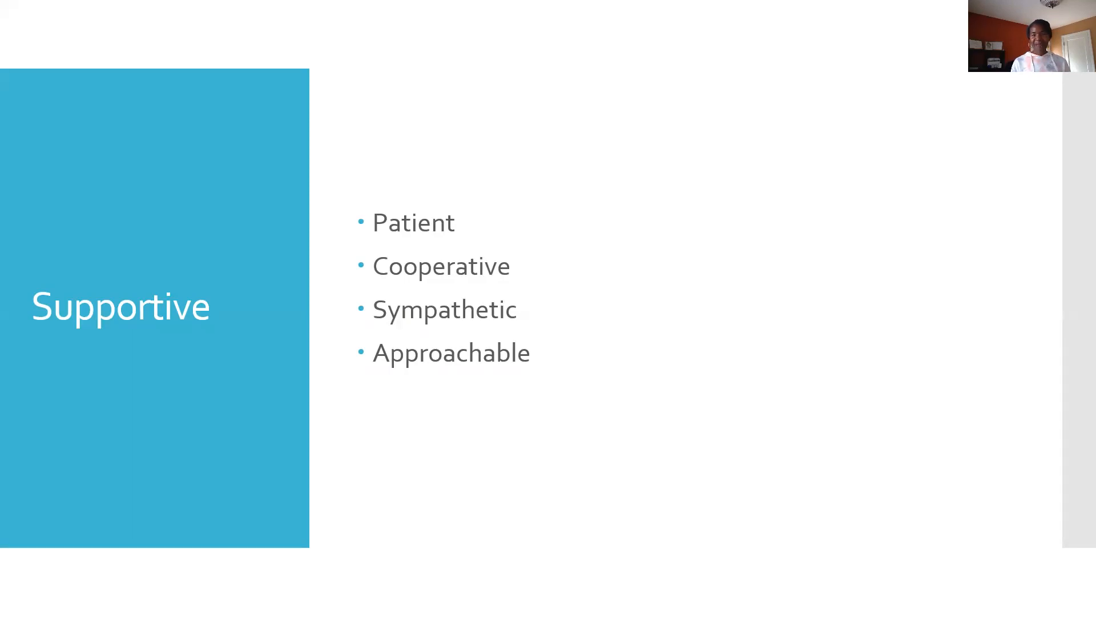
Advance to the My Style slide scoring Supportive 6, Direct 3, Analytical 3, Initiating 0.
key("right")
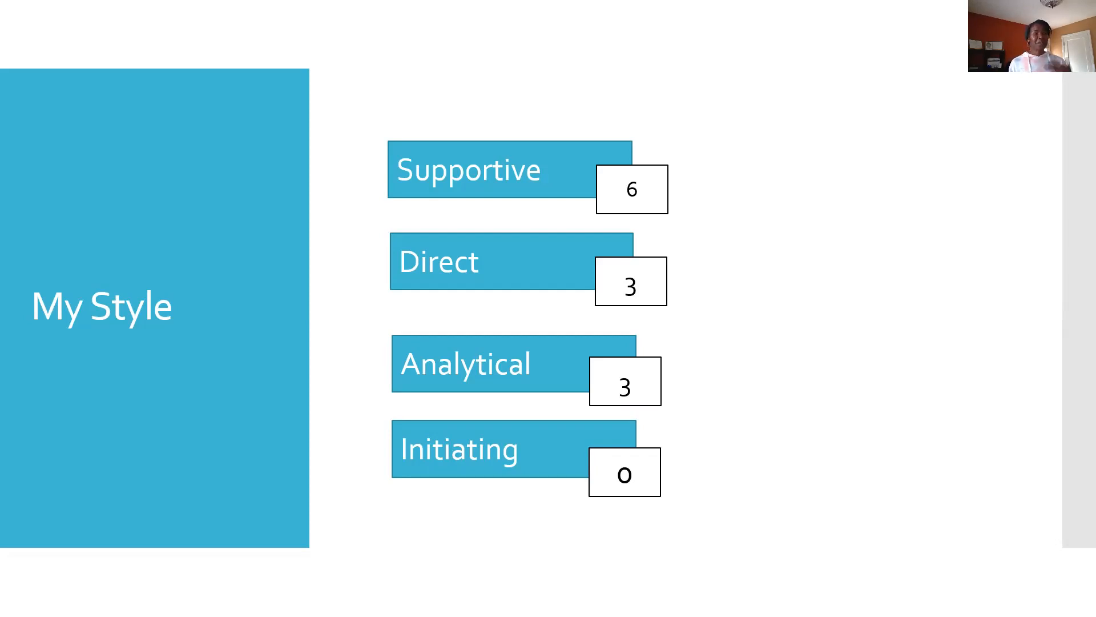